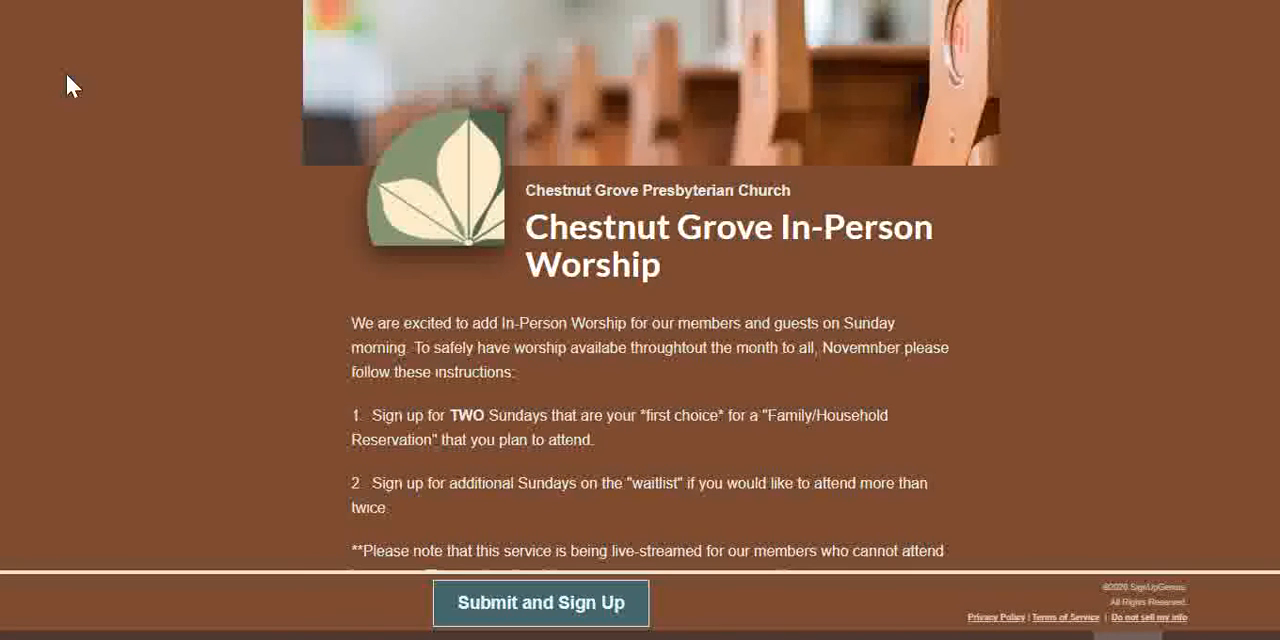
Scroll to the slot table showing the 11/08/2020 Household/Family Reservation (3 of 12 filled).
scroll("down", 3)
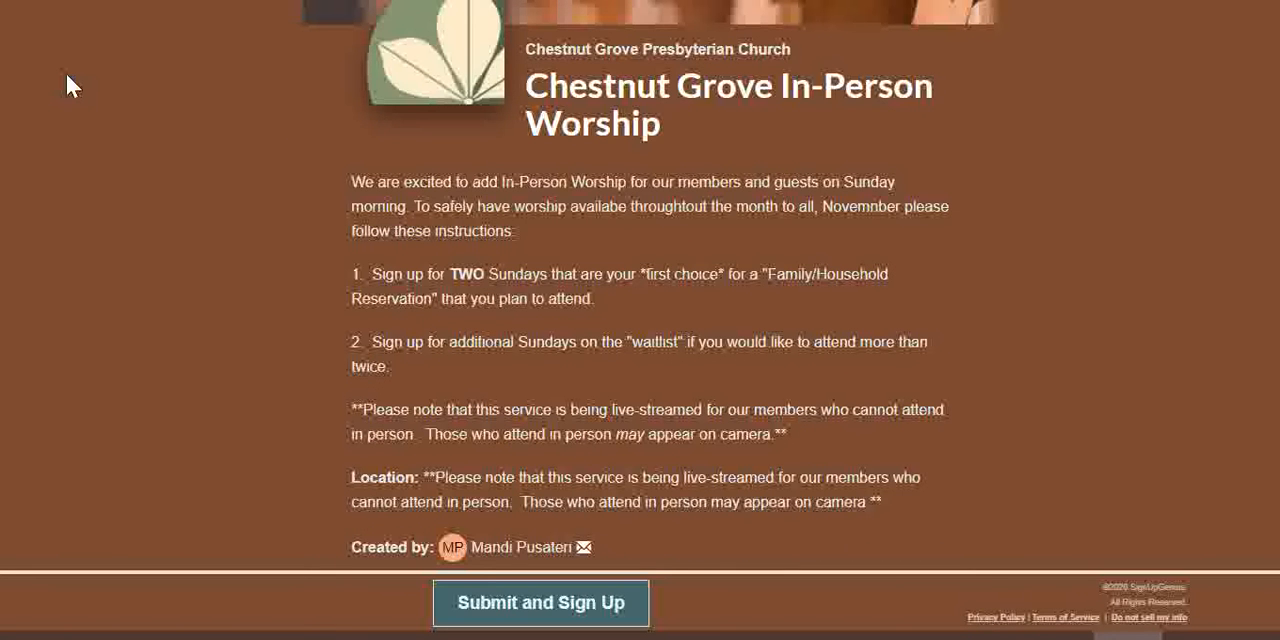
mouse_move(445, 270)
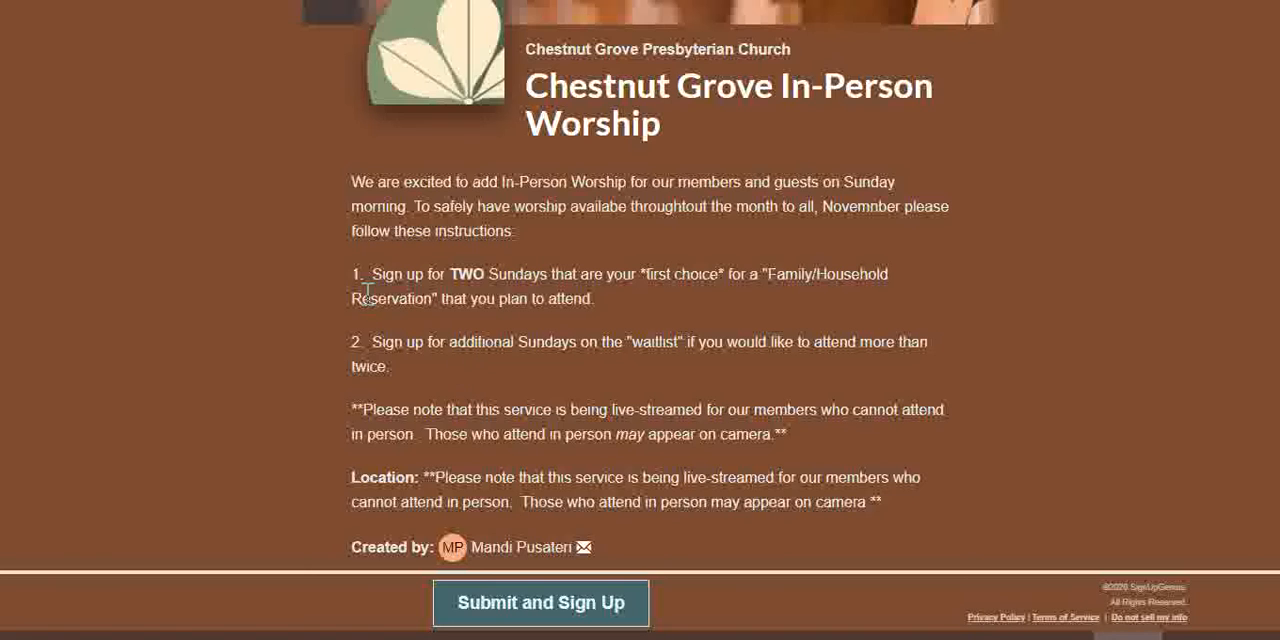
mouse_move(502, 302)
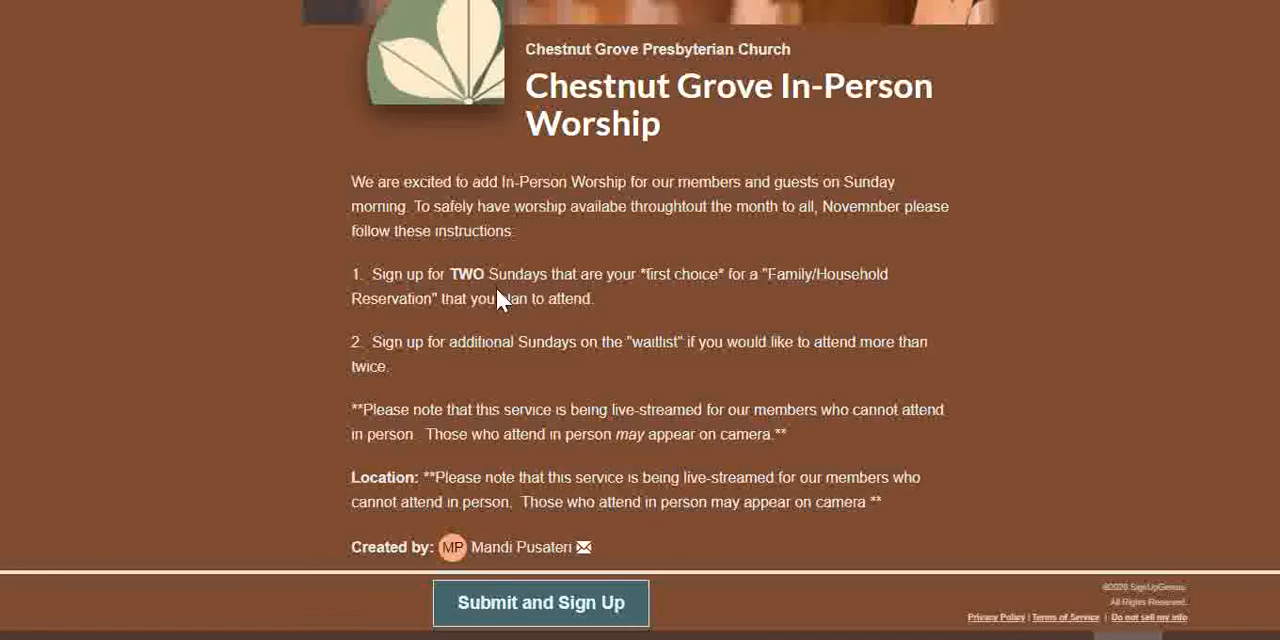
mouse_move(763, 300)
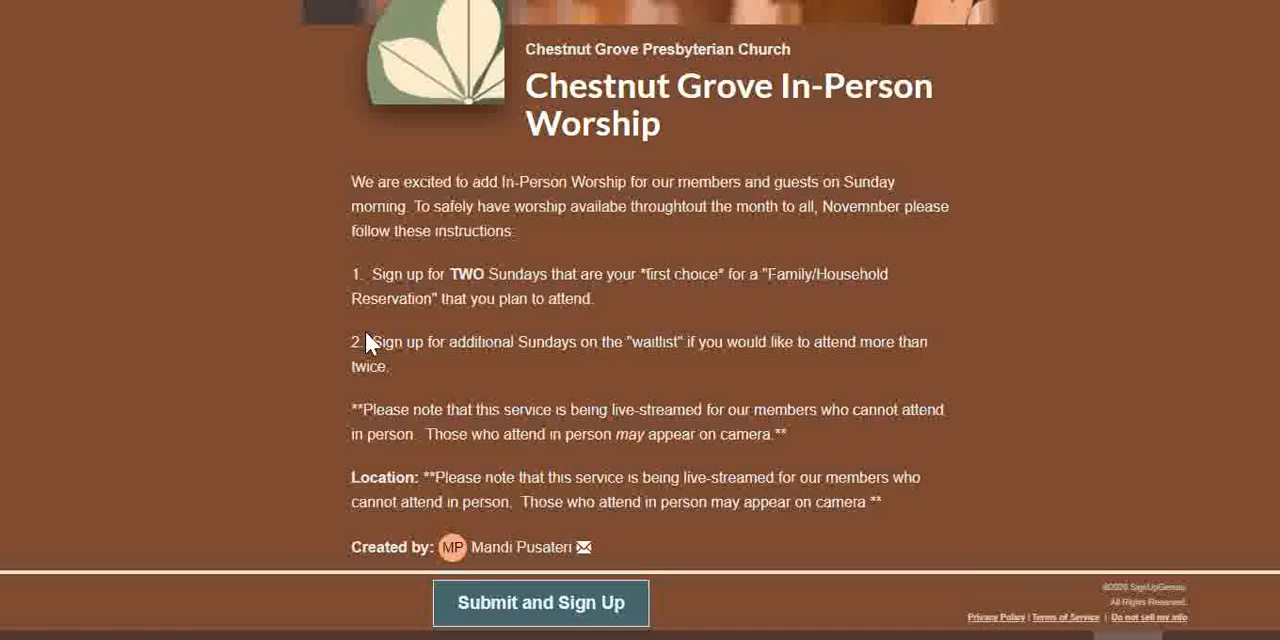
mouse_move(360, 370)
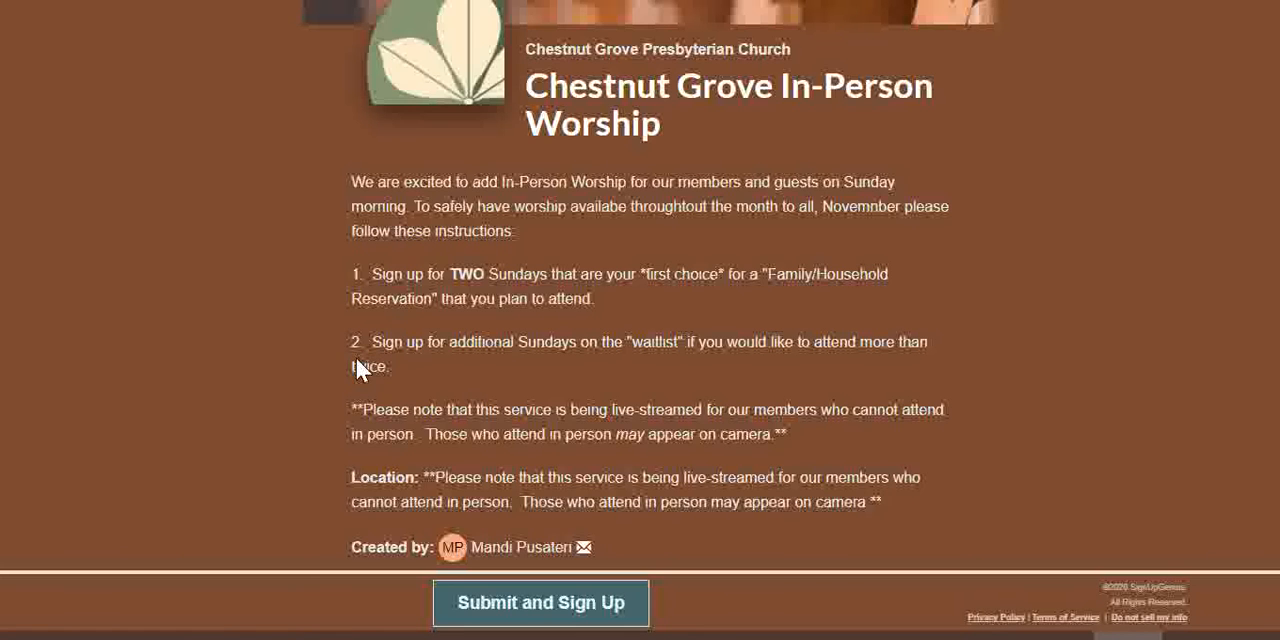
mouse_move(653, 367)
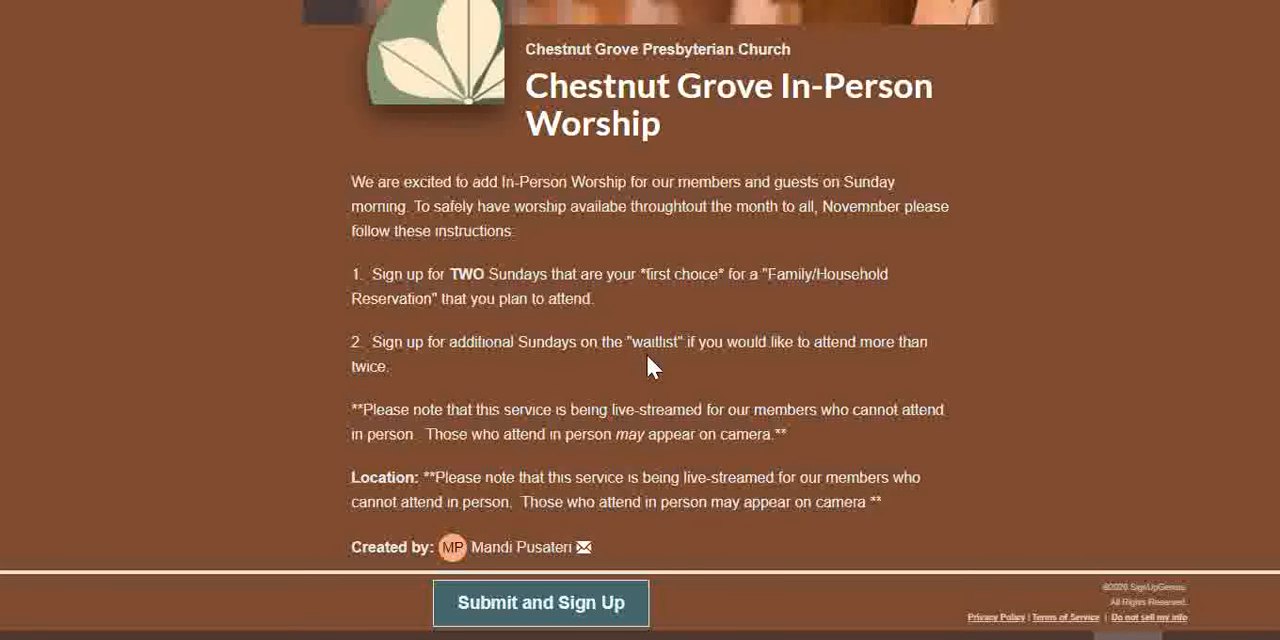
mouse_move(325, 303)
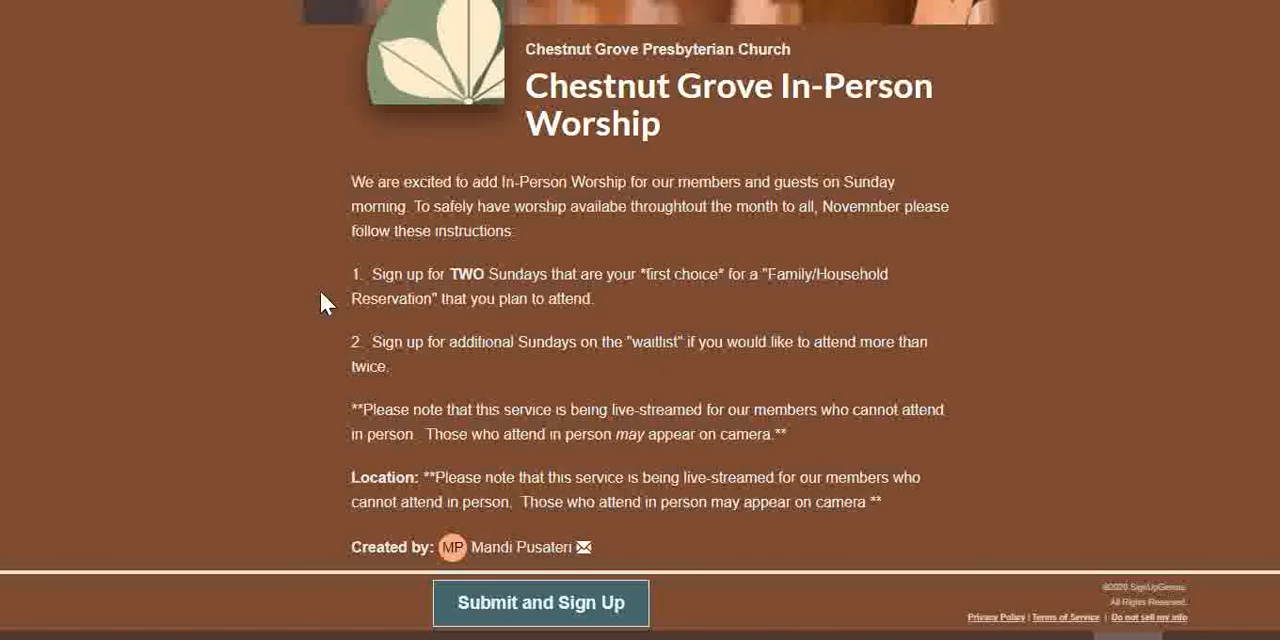
mouse_move(743, 310)
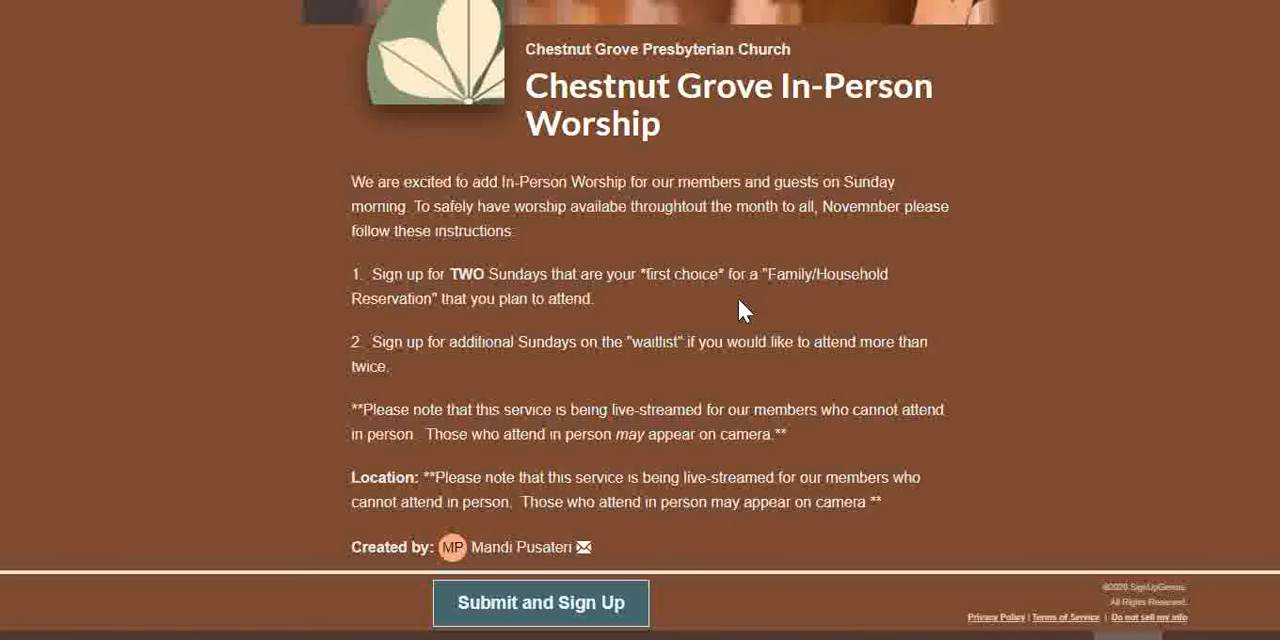
mouse_move(690, 343)
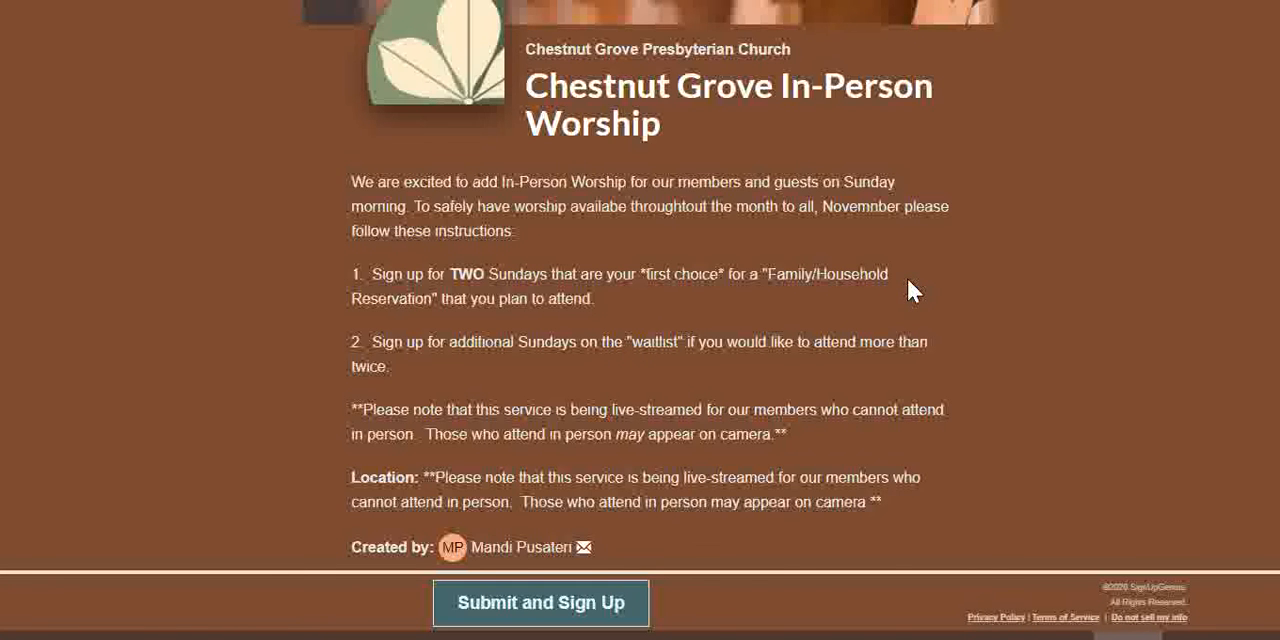
scroll("down", 3)
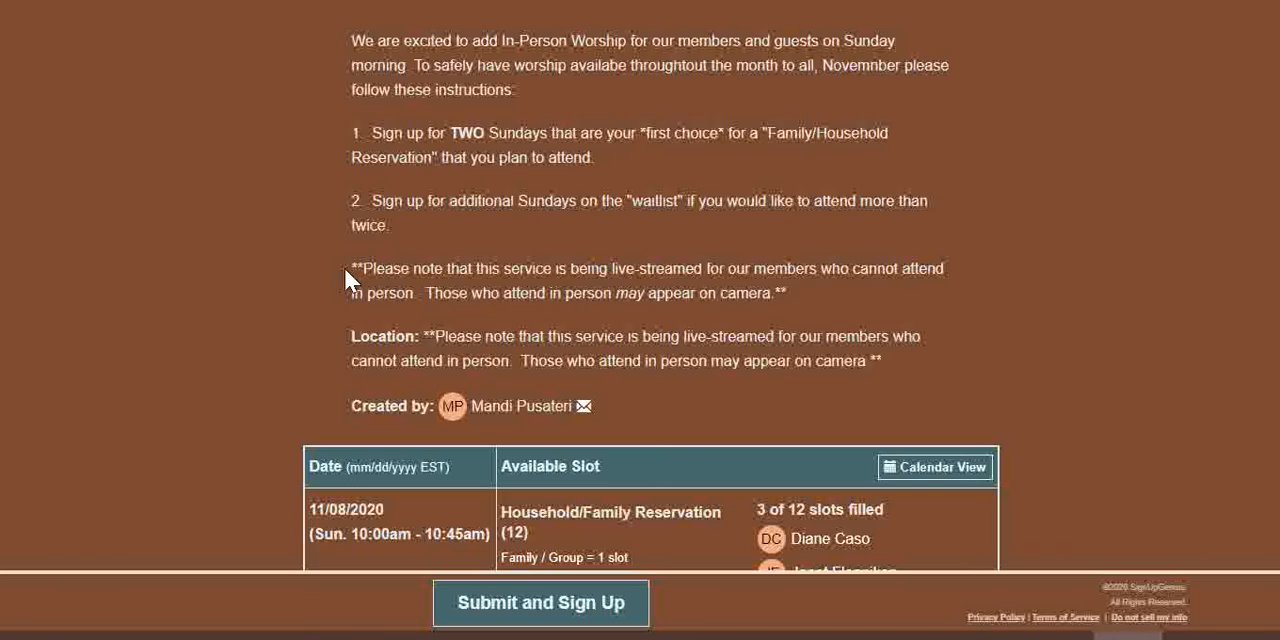
mouse_move(810, 295)
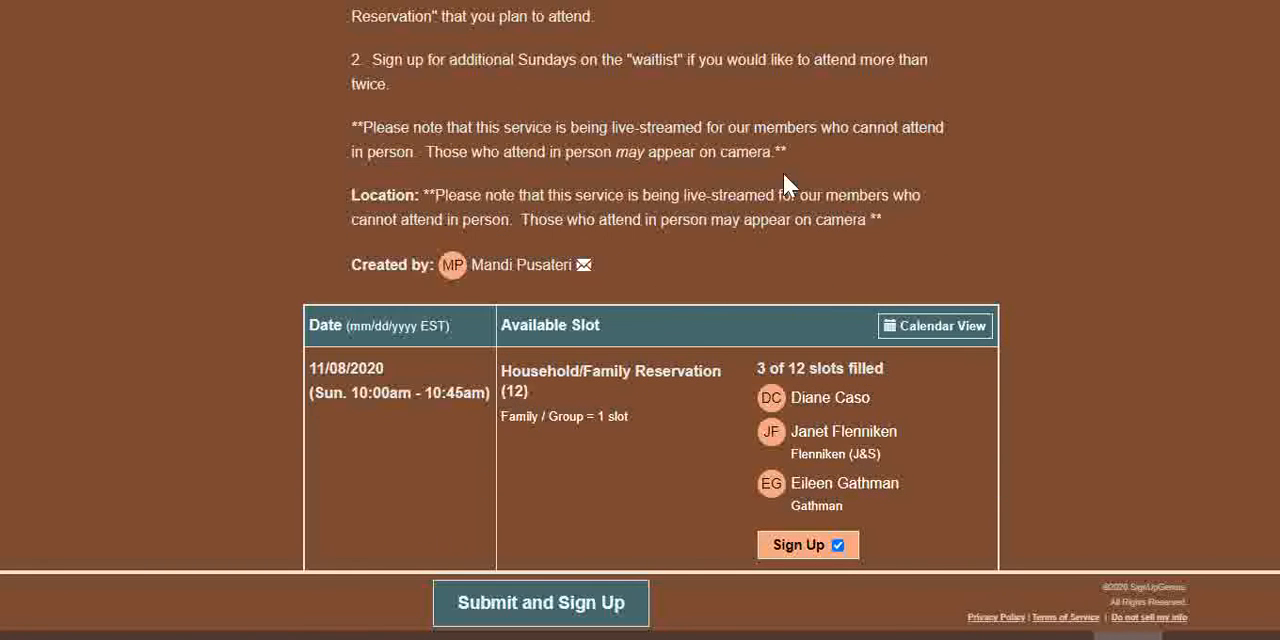
Scroll through the table to 11/29/2020, confirming 11/08, 11/15 waitlist and 11/22 are selected.
scroll("down", 3)
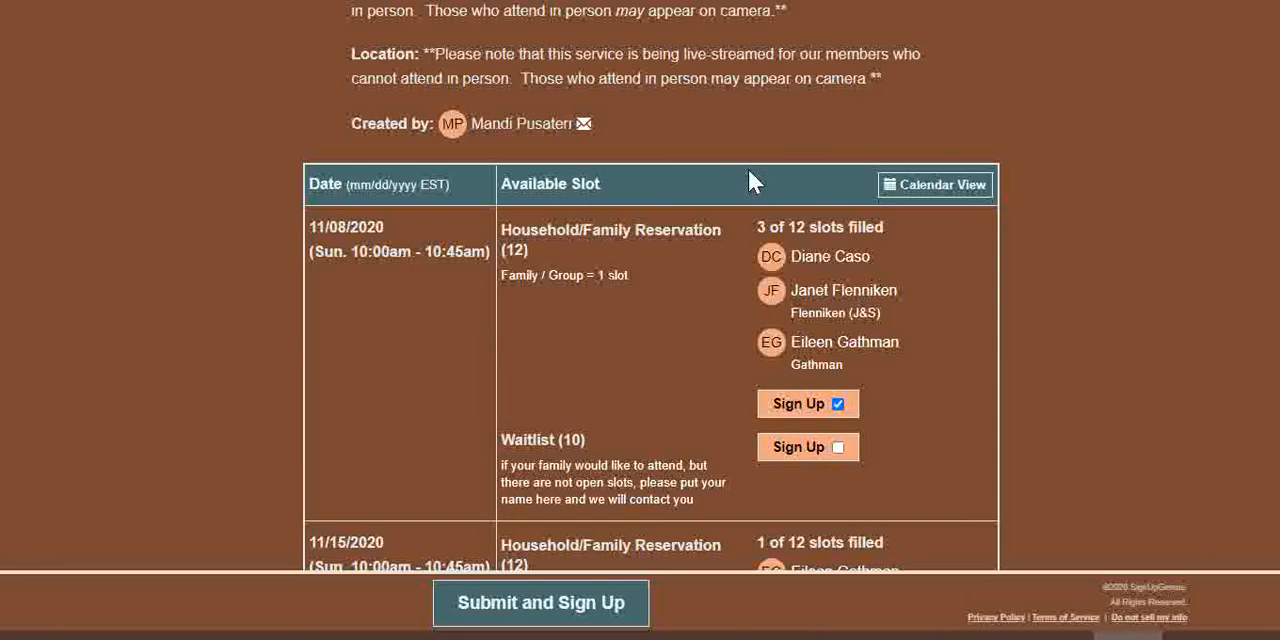
scroll("down", 3)
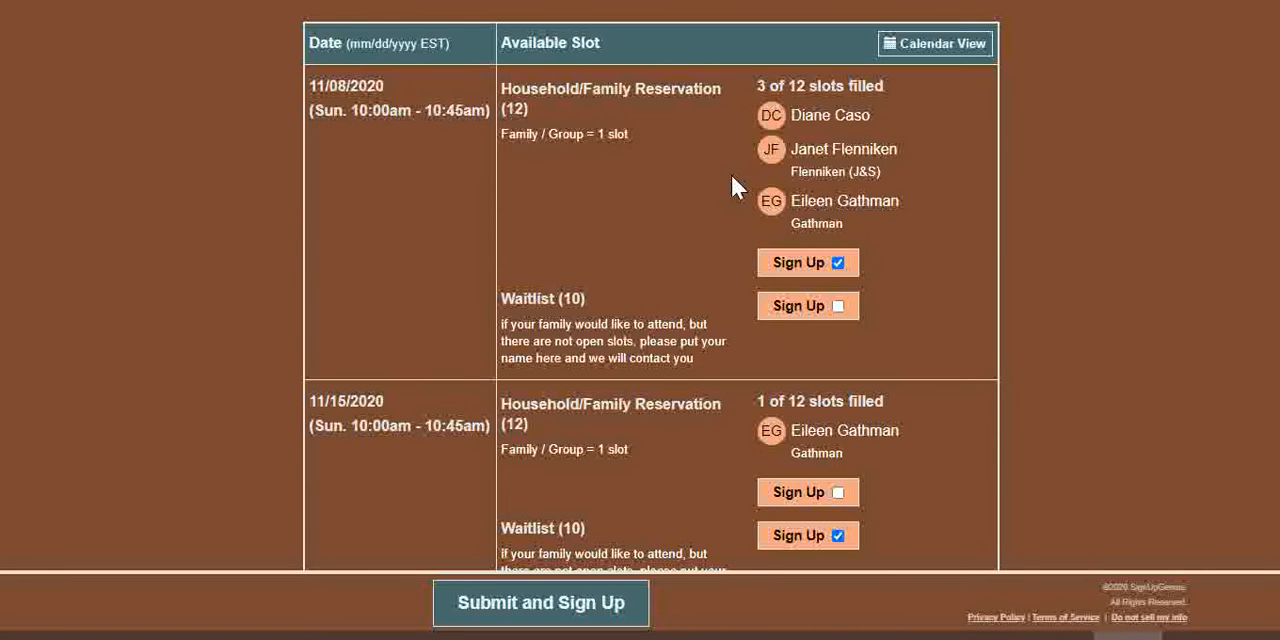
mouse_move(615, 210)
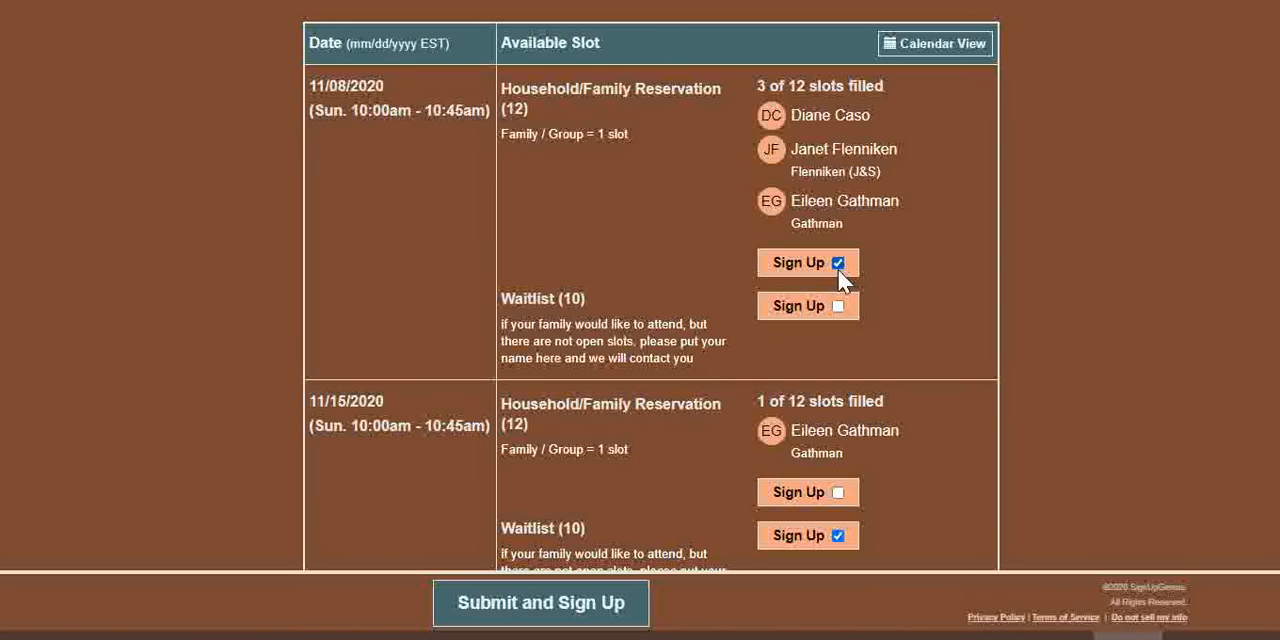
mouse_move(575, 240)
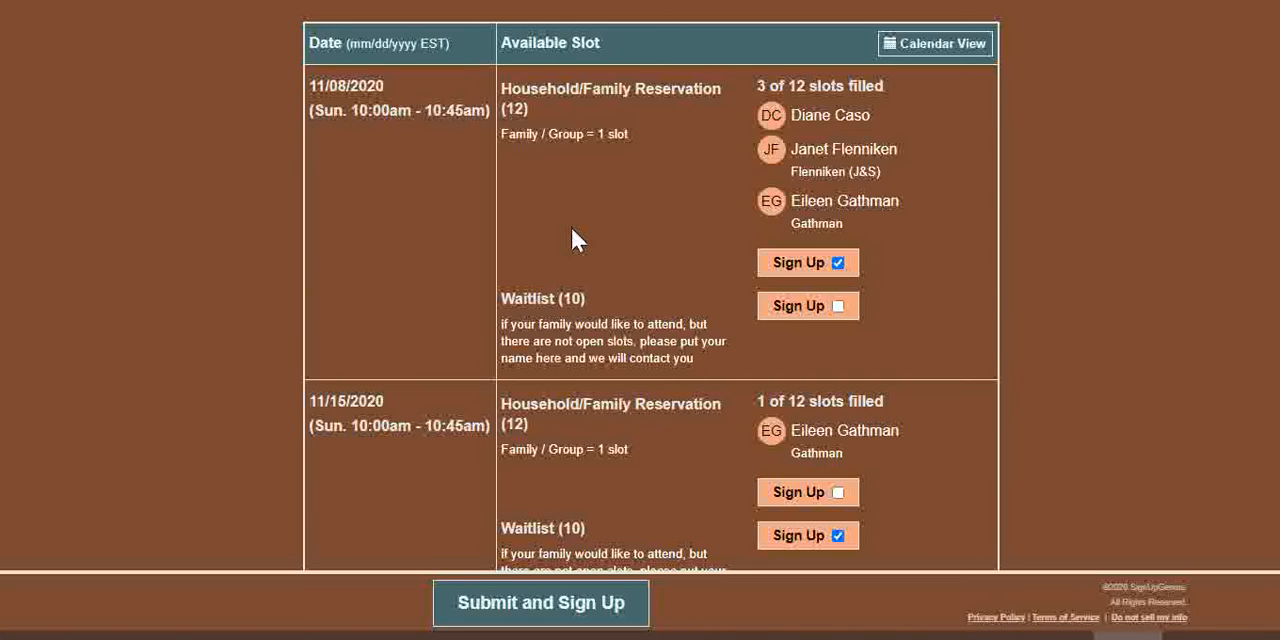
scroll("down", 3)
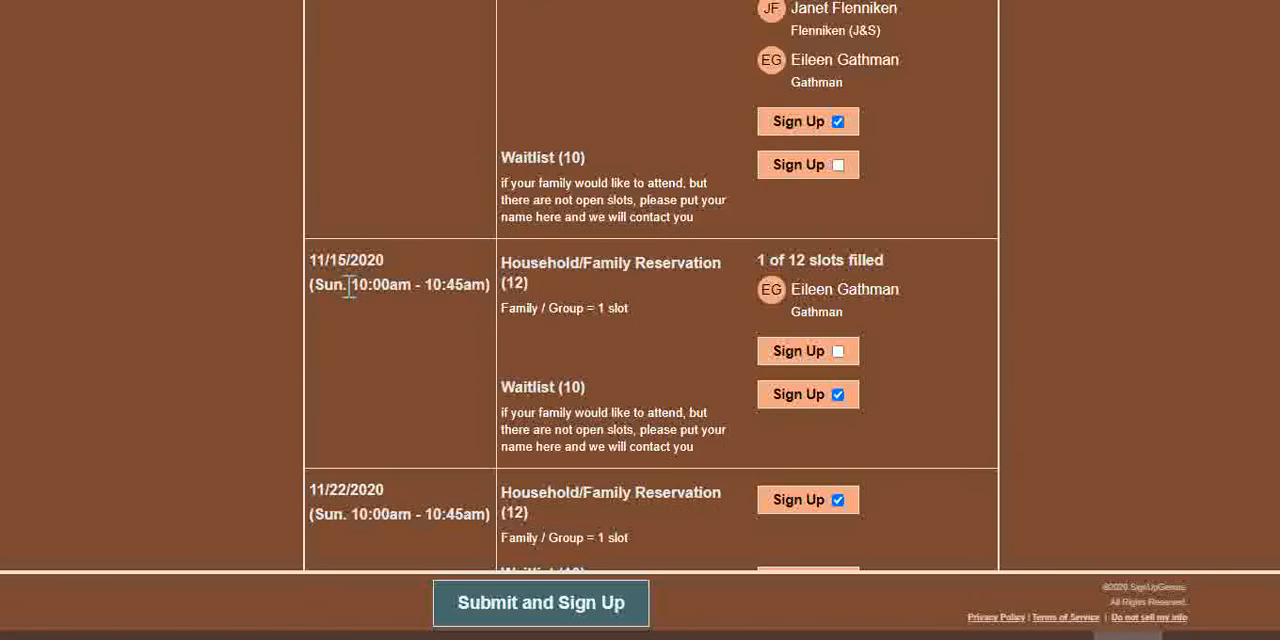
scroll("down", 3)
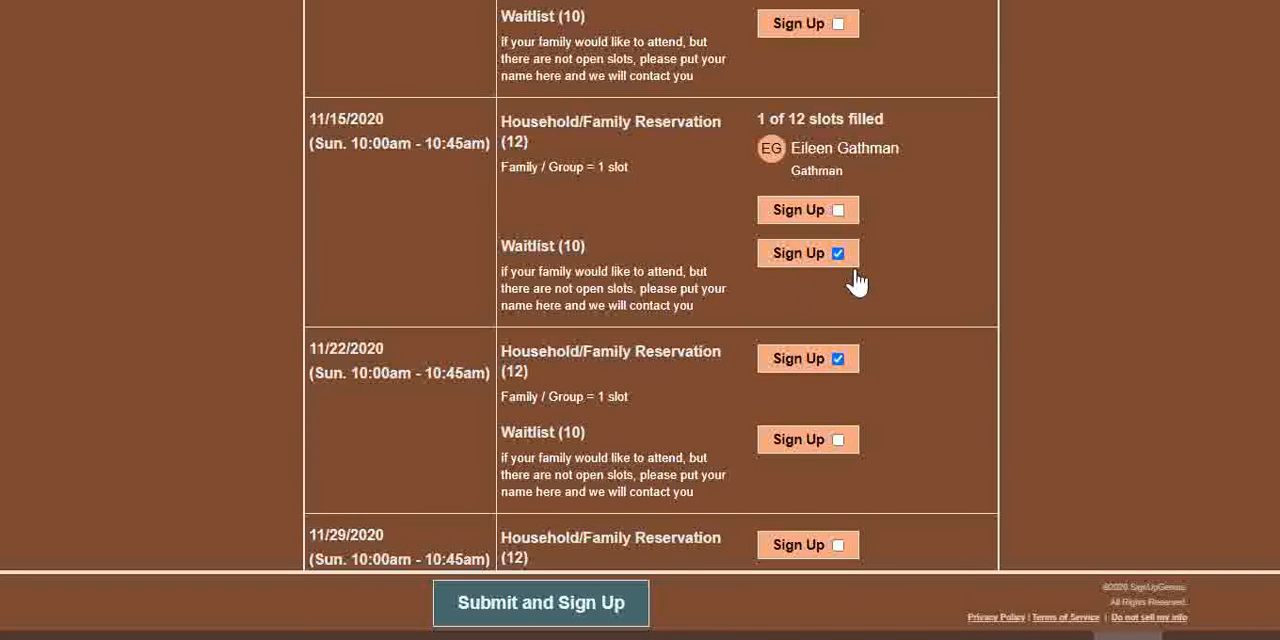
scroll("down", 3)
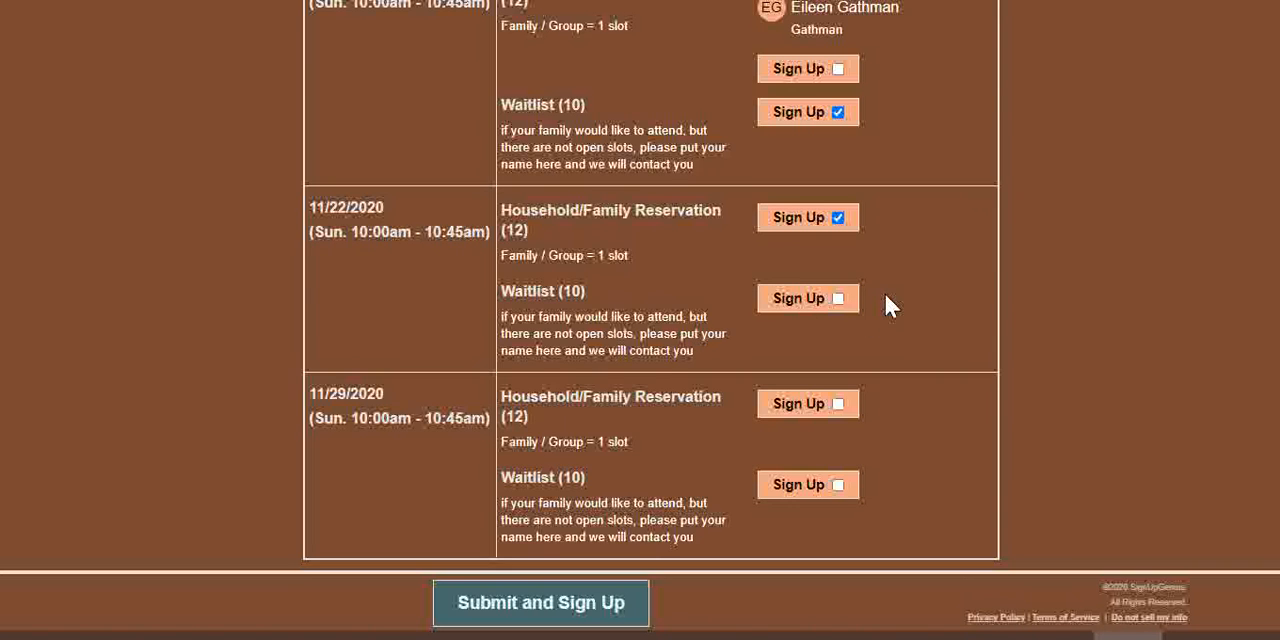
scroll("down", 3)
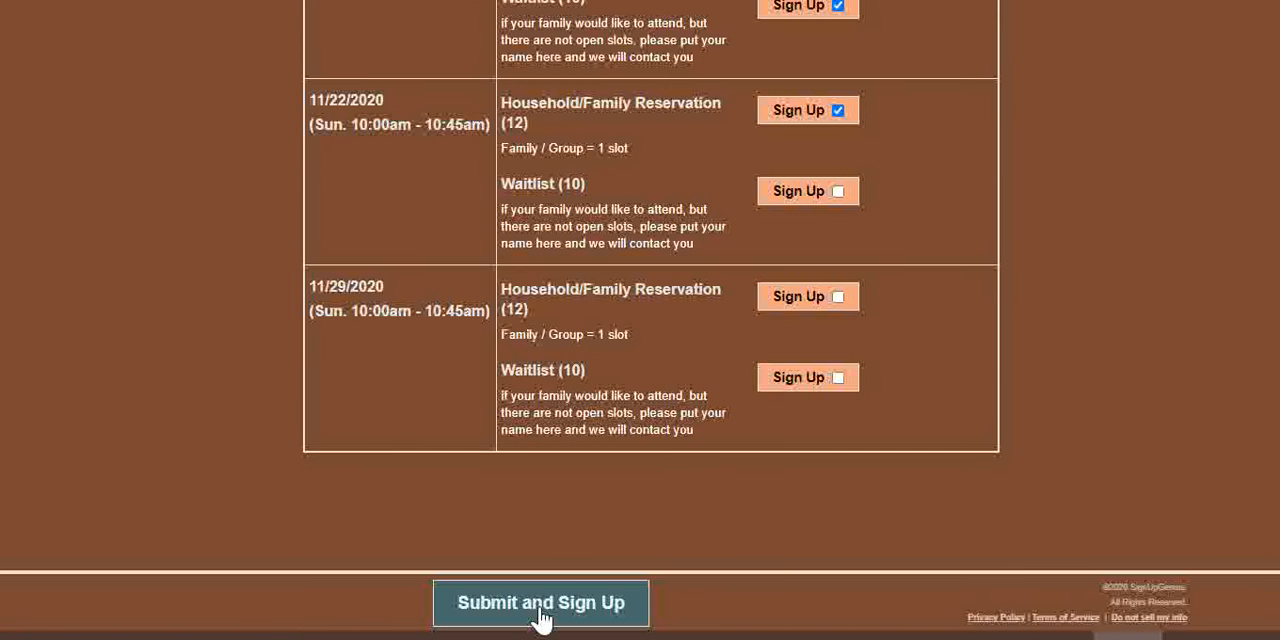
Submit the three chosen Sunday slots and enter family name Pusateri for each slot.
left_click(540, 603)
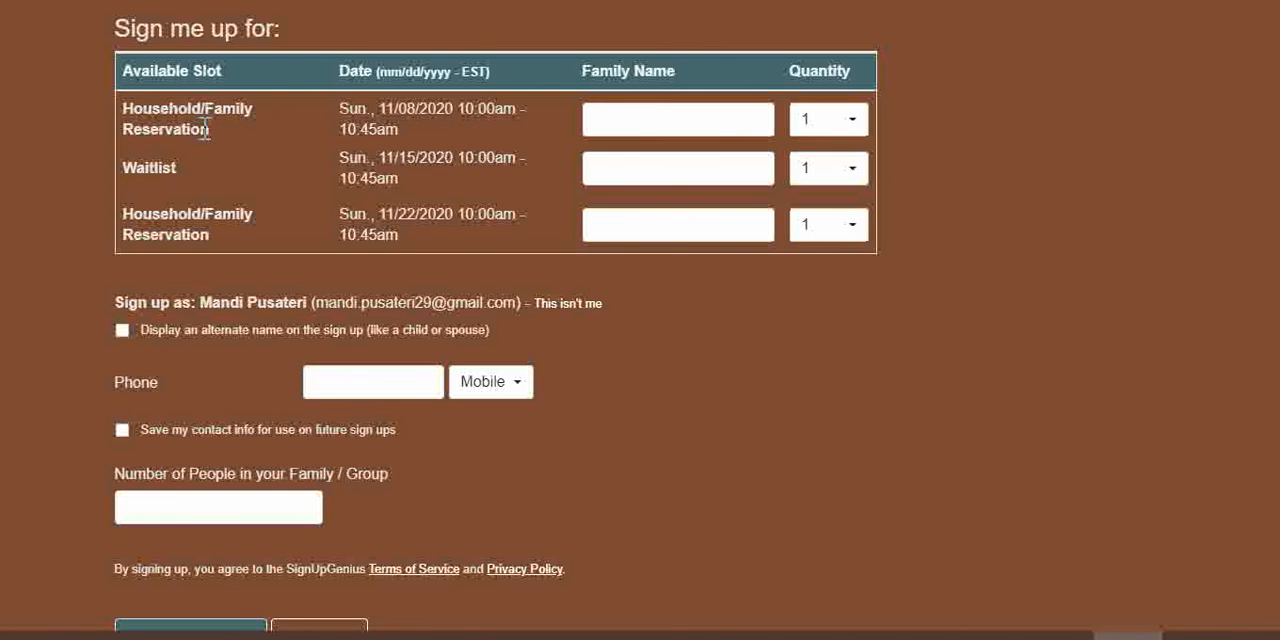
mouse_move(830, 133)
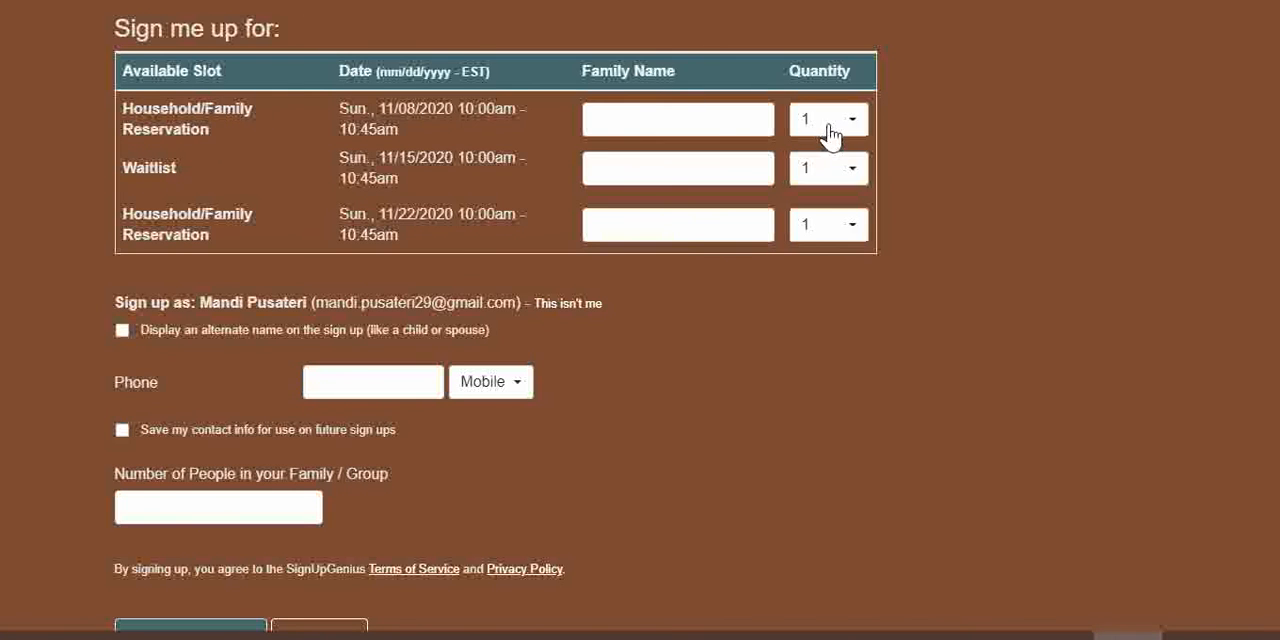
mouse_move(817, 225)
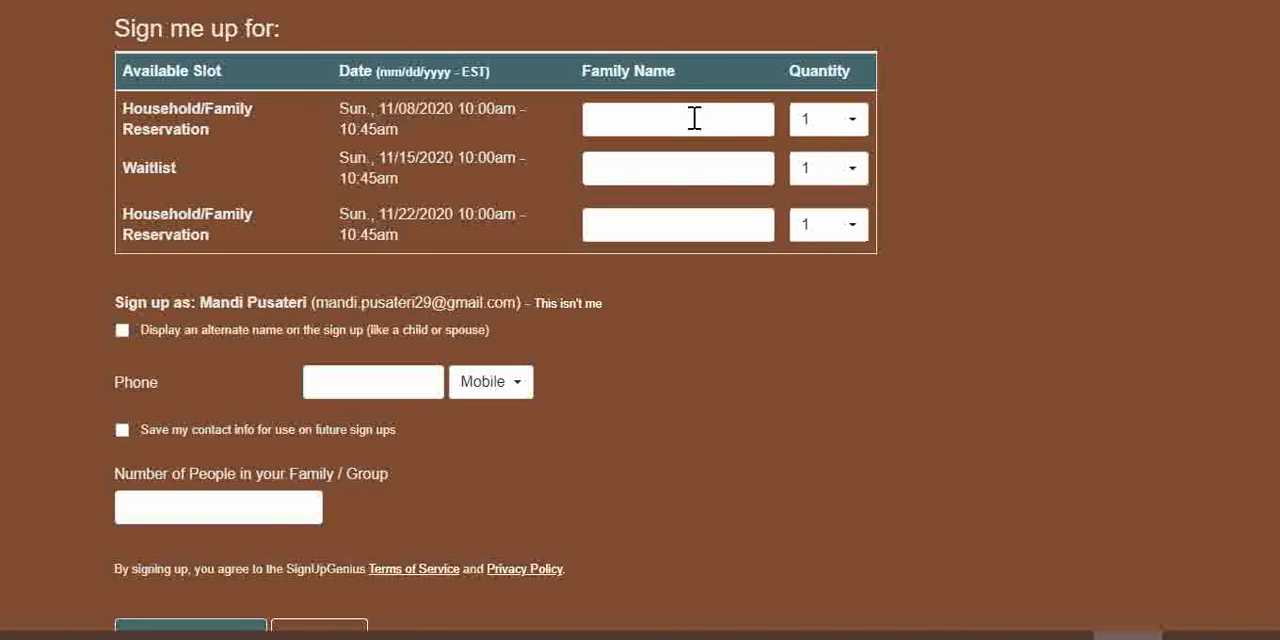
type("P")
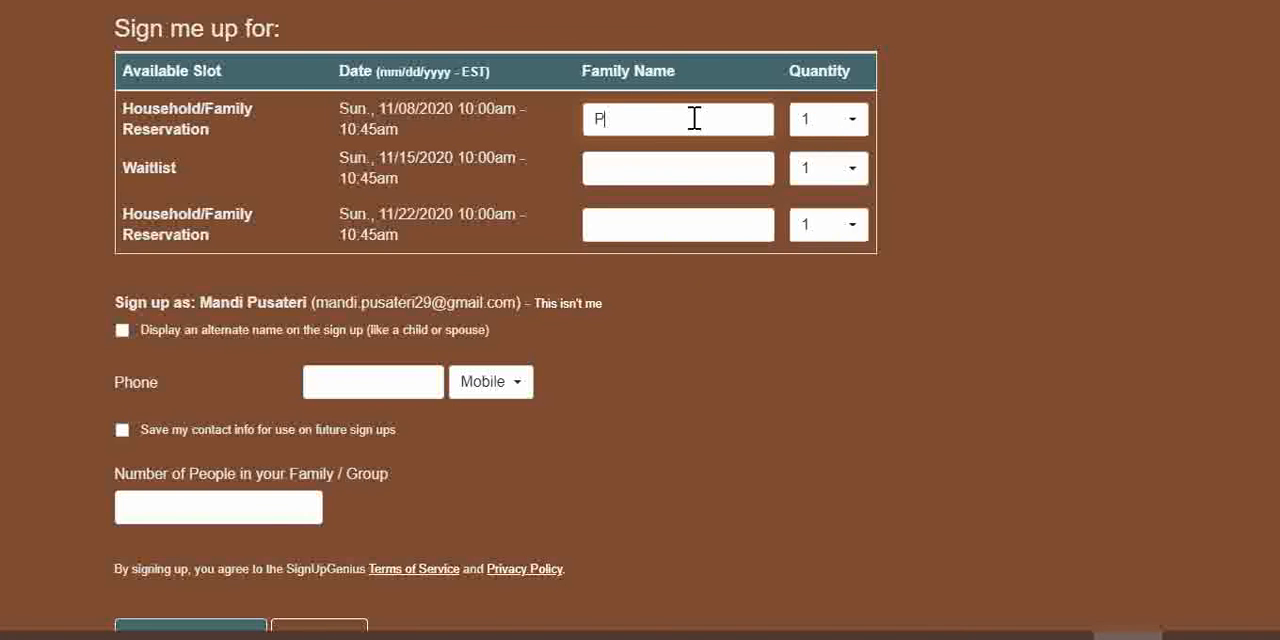
type("usateri")
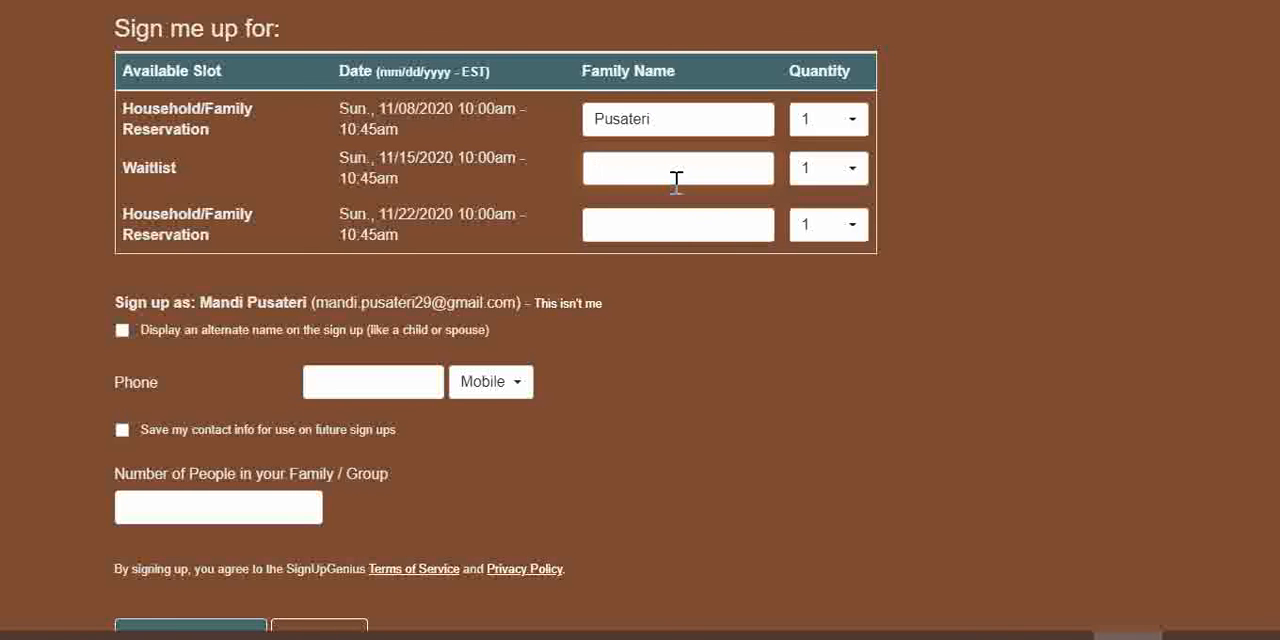
type("Pusateri")
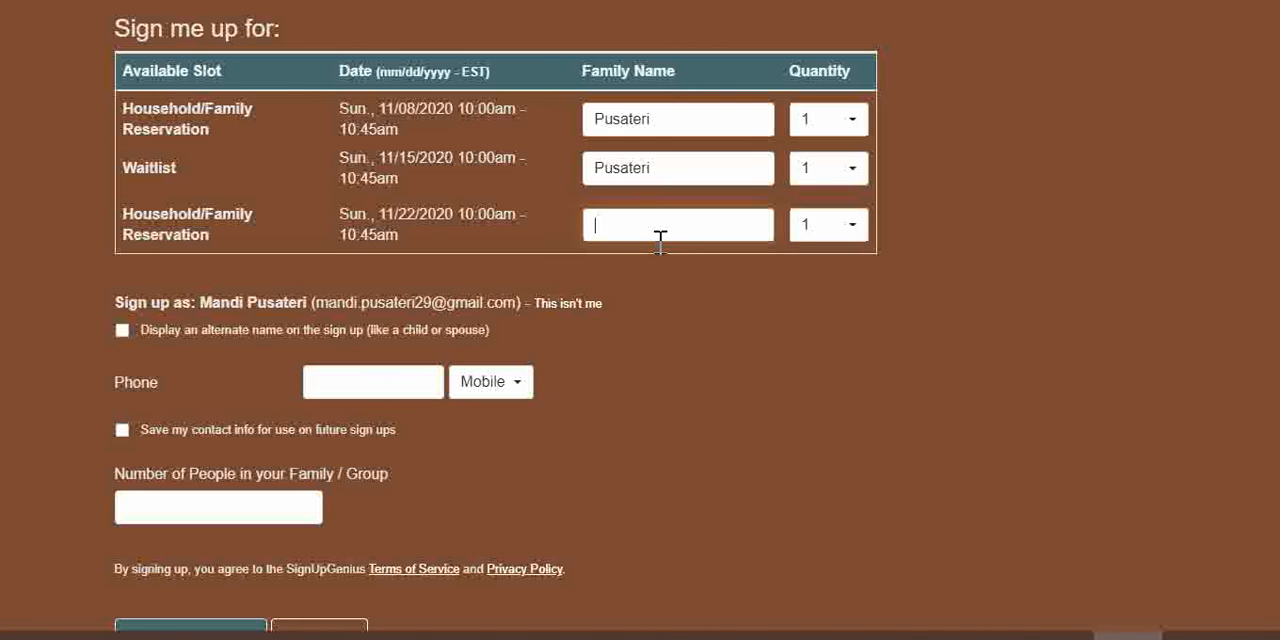
type("Pusateri")
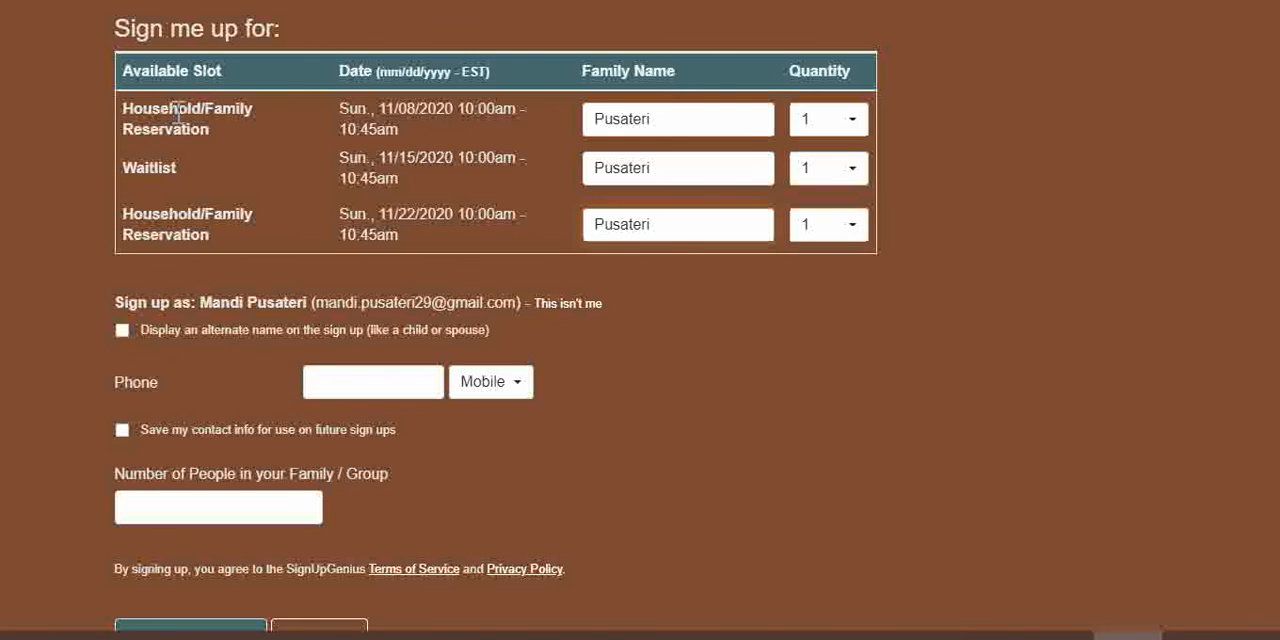
mouse_move(237, 158)
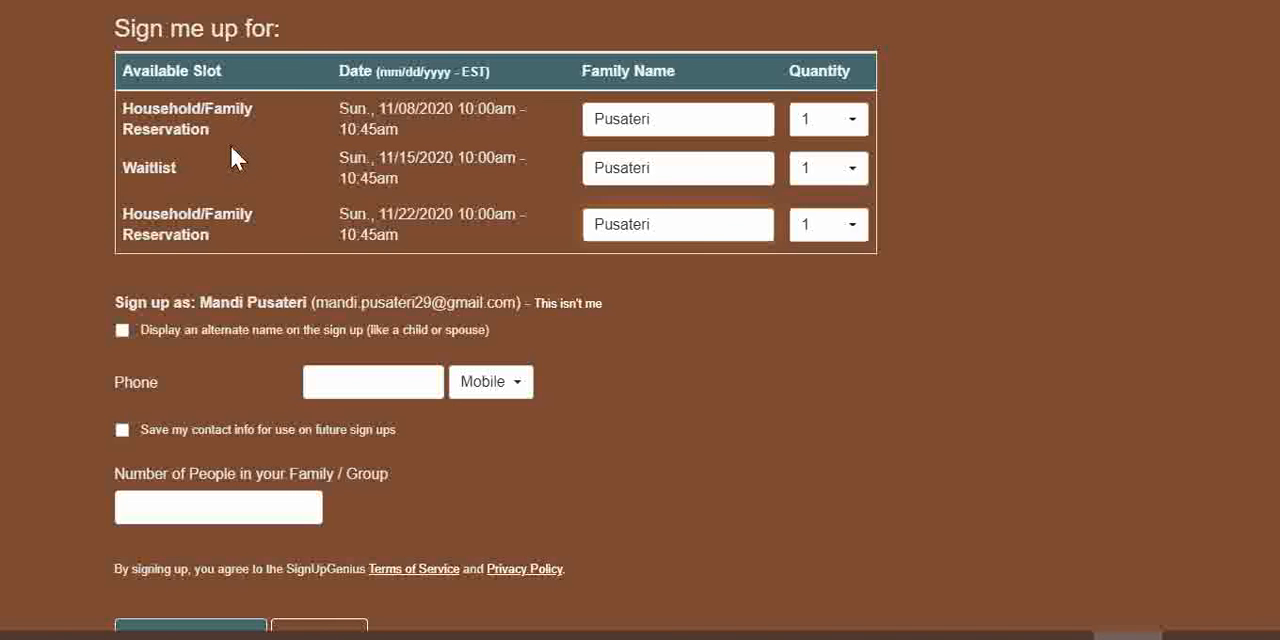
mouse_move(150, 217)
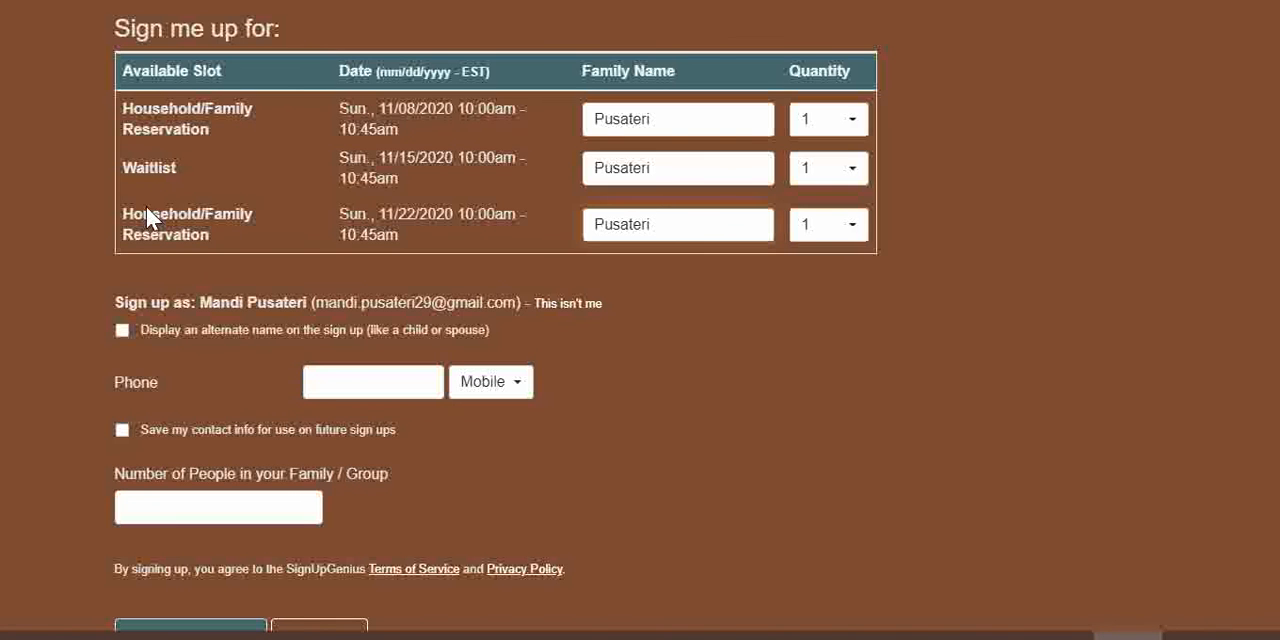
mouse_move(195, 178)
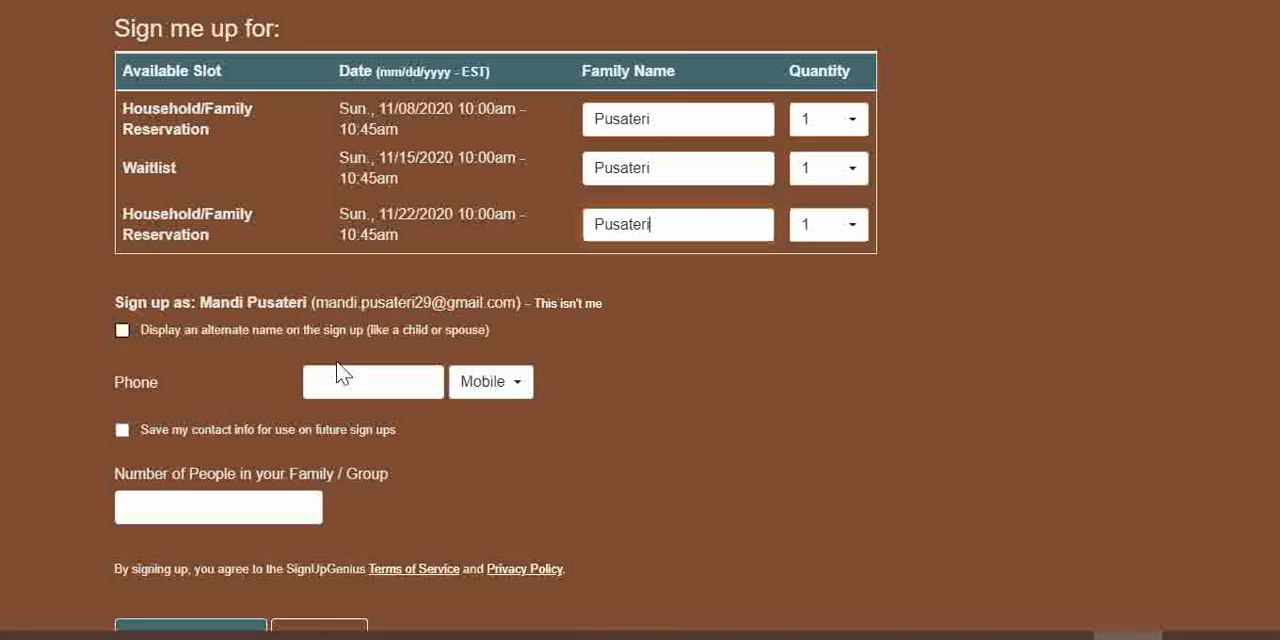
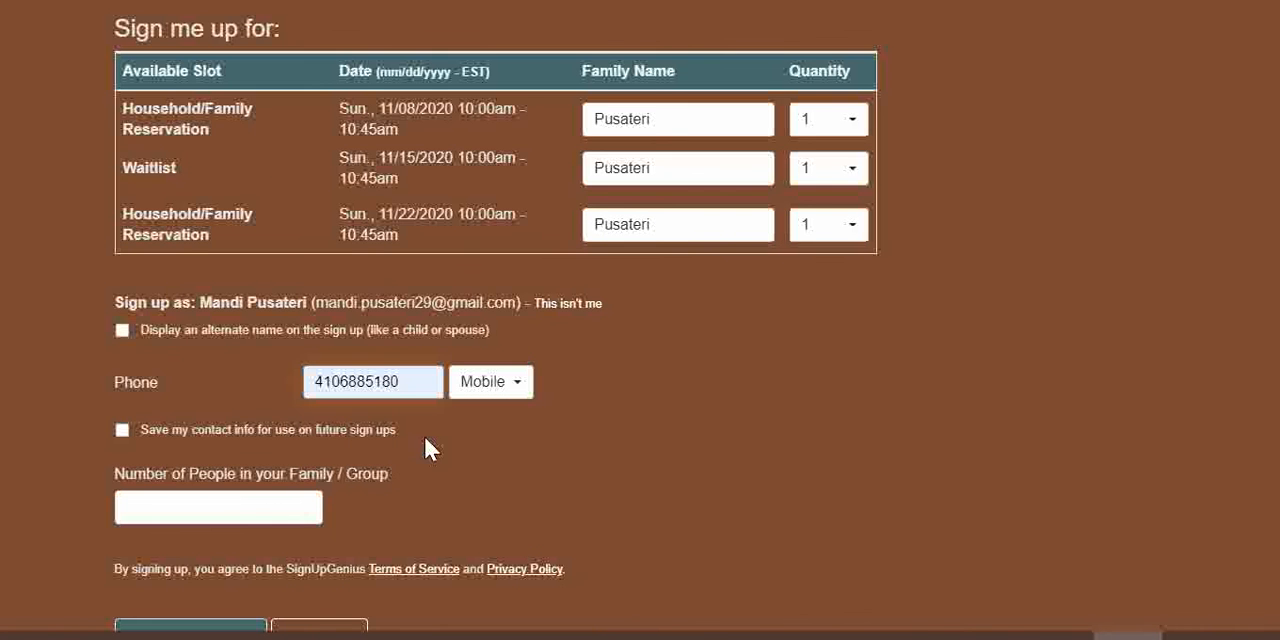
left_click(218, 507)
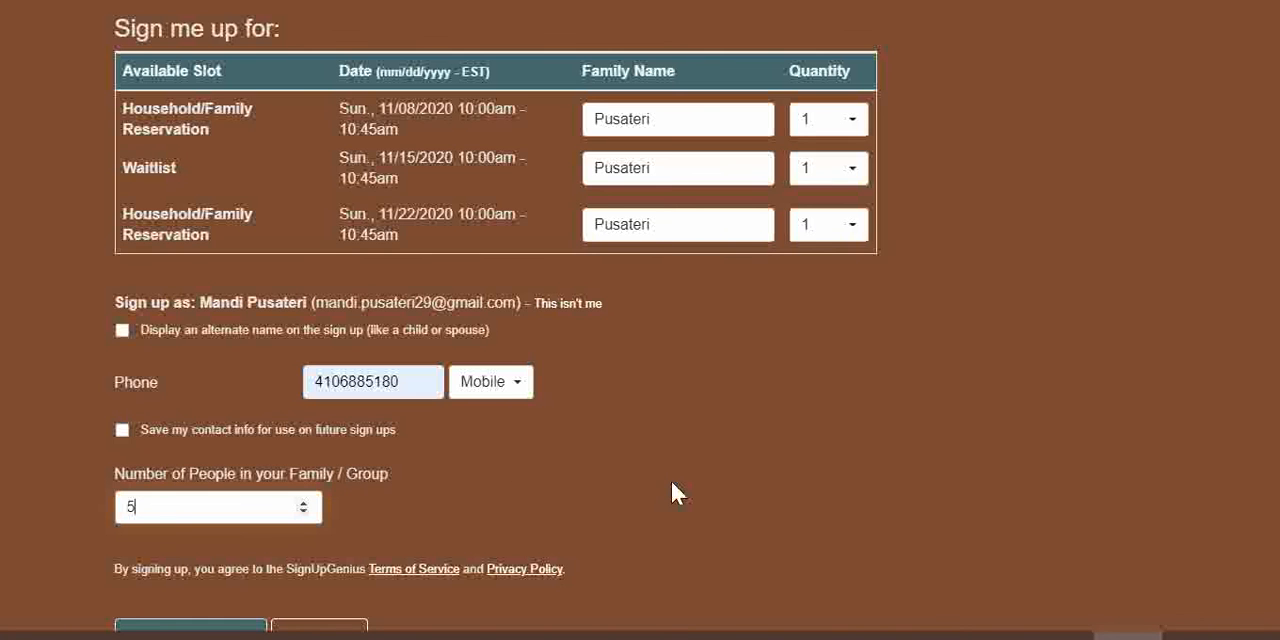
mouse_move(658, 490)
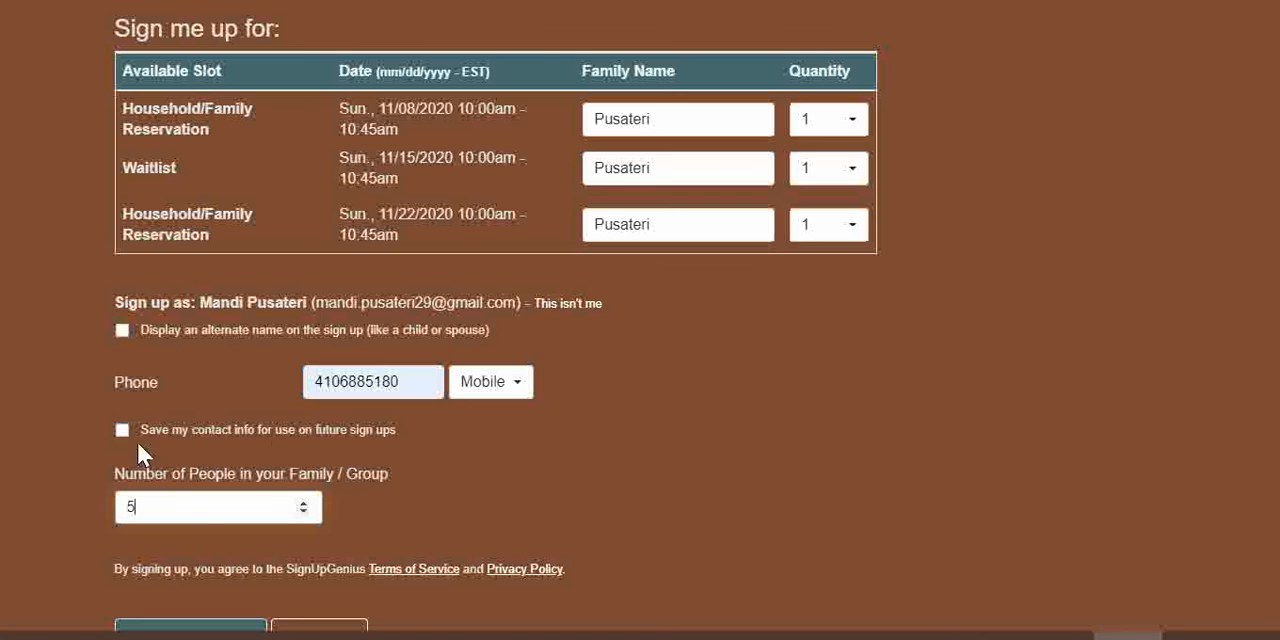
scroll("down", 3)
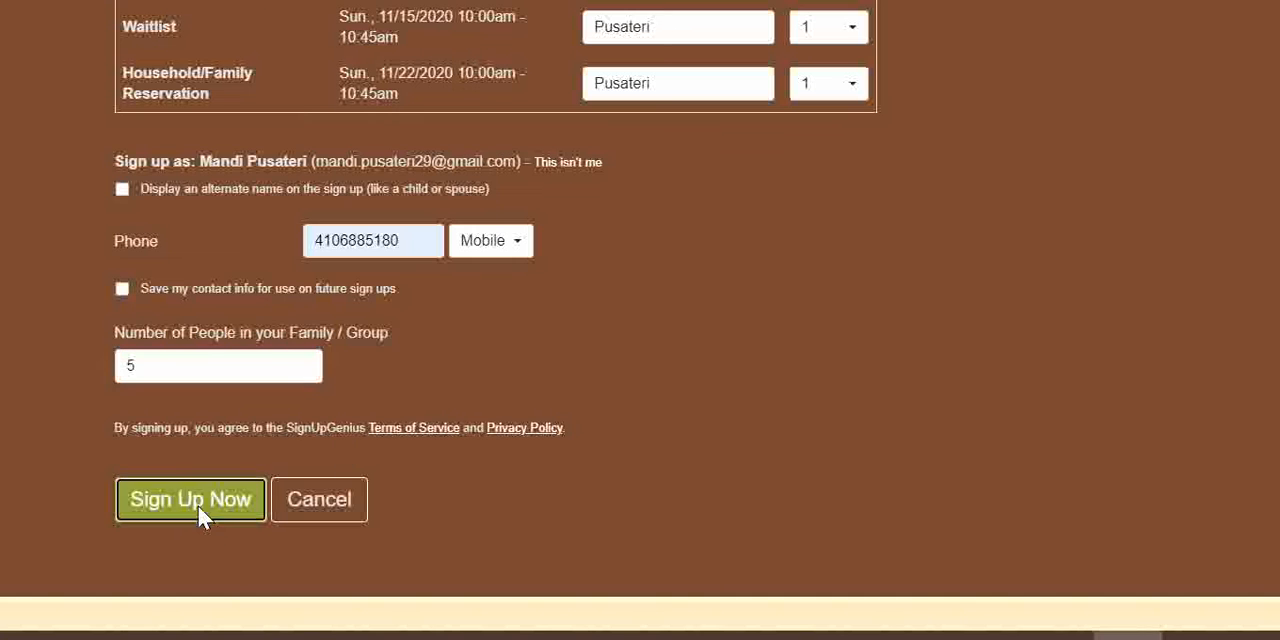
Submit with Sign Up Now, review the three-Sunday confirmation, and go Back to Sign Up.
left_click(190, 499)
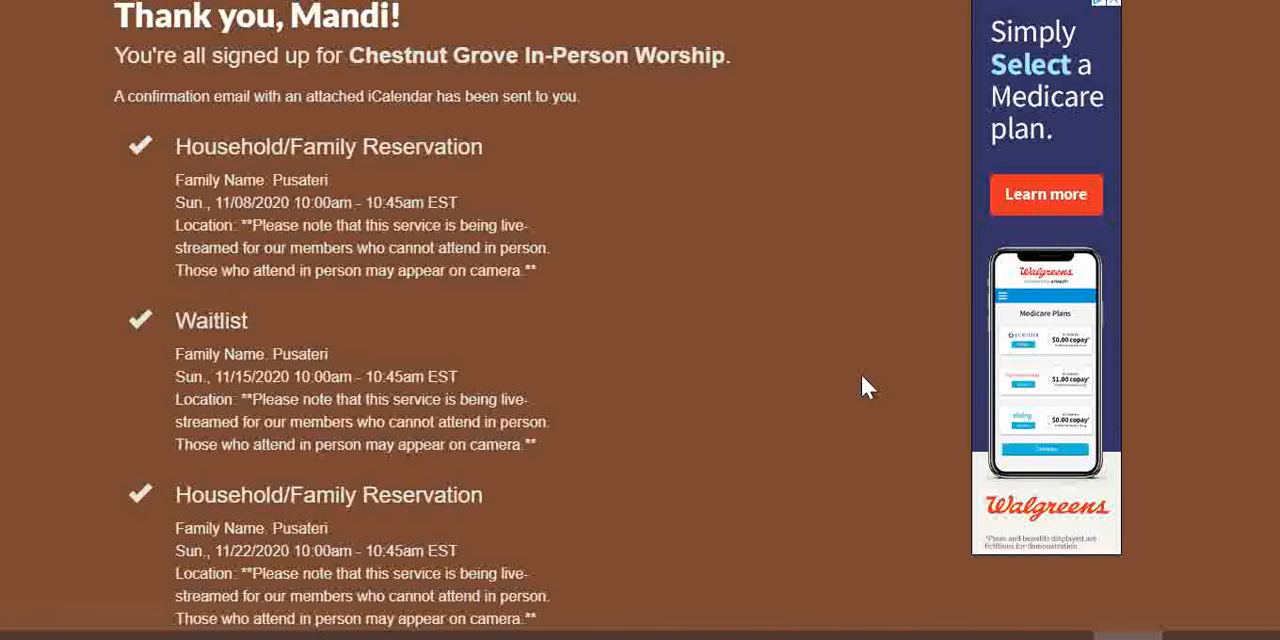
scroll("down", 3)
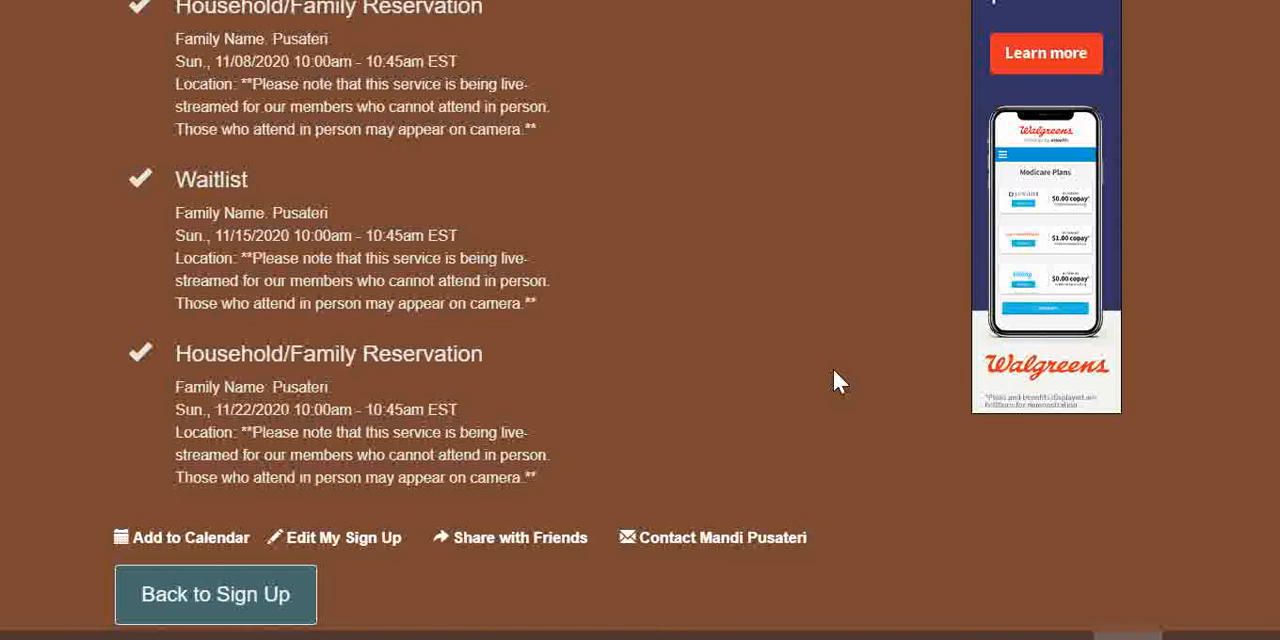
mouse_move(826, 372)
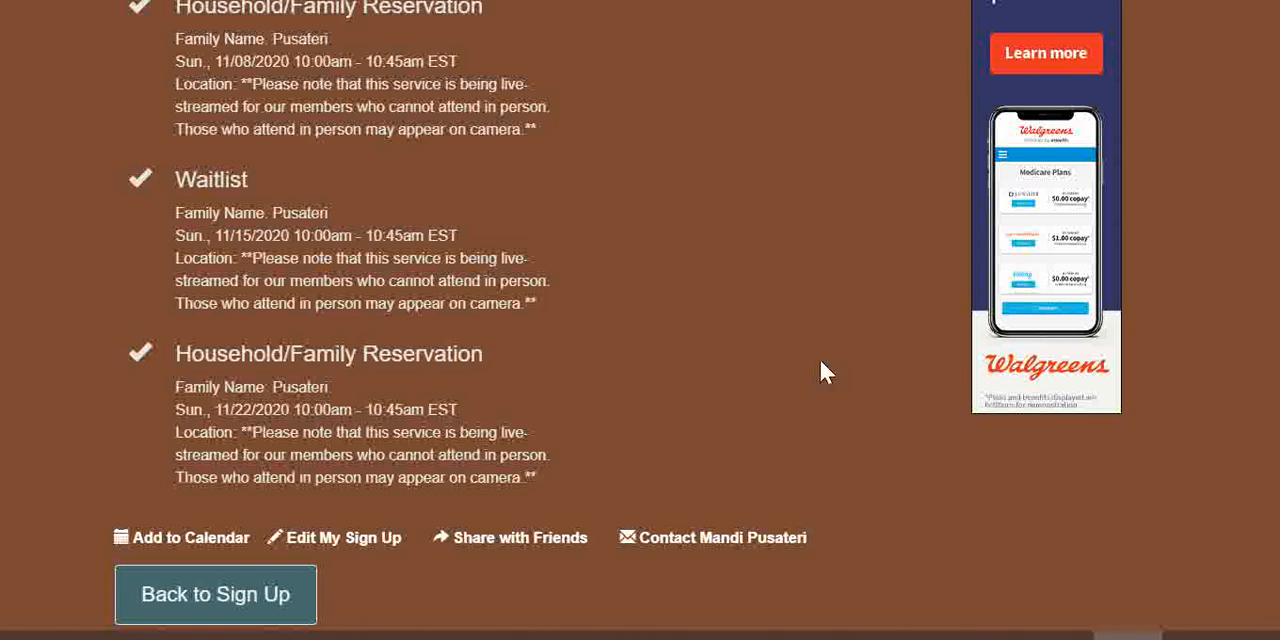
mouse_move(215, 594)
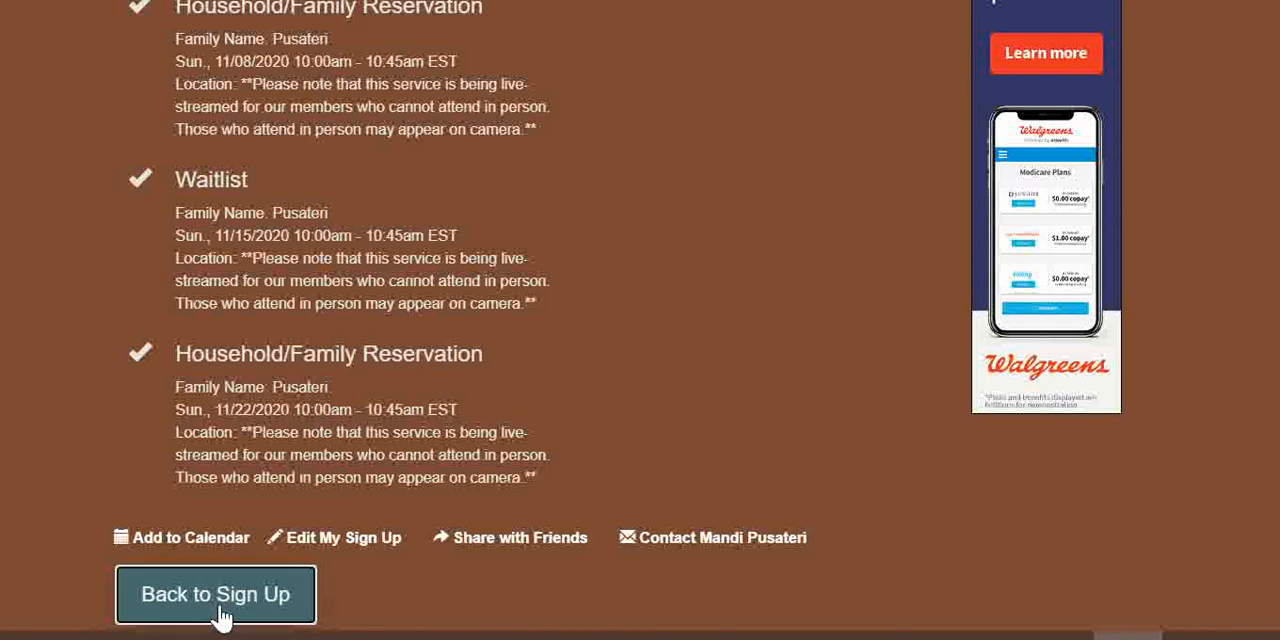
left_click(215, 594)
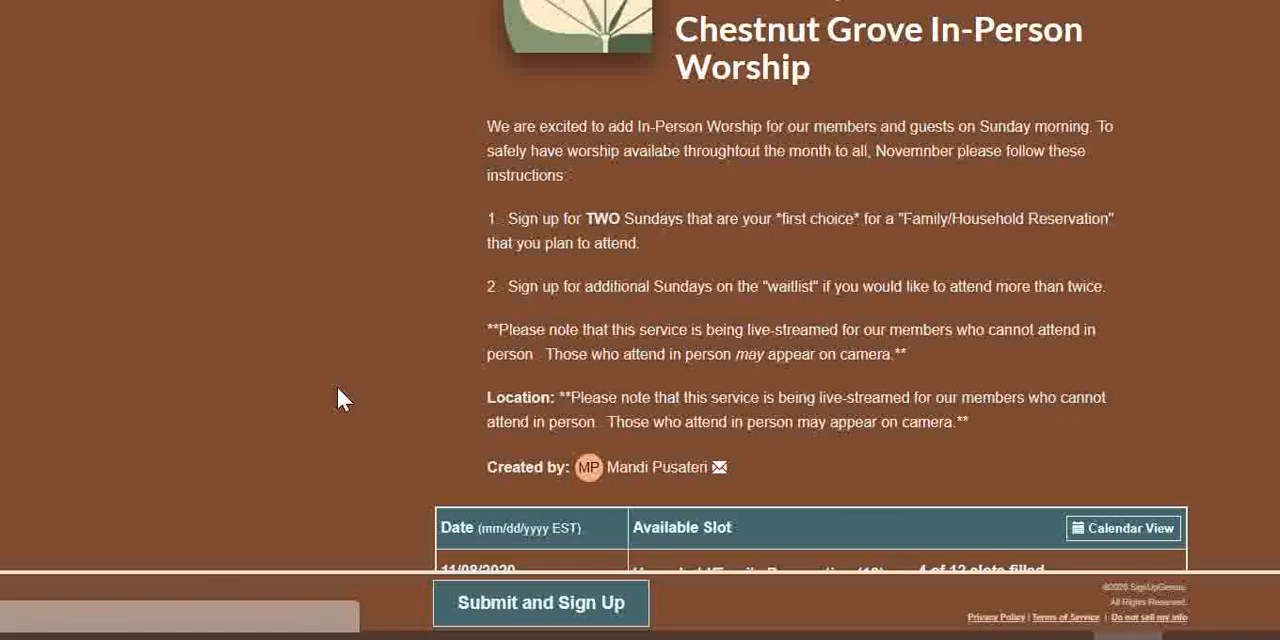